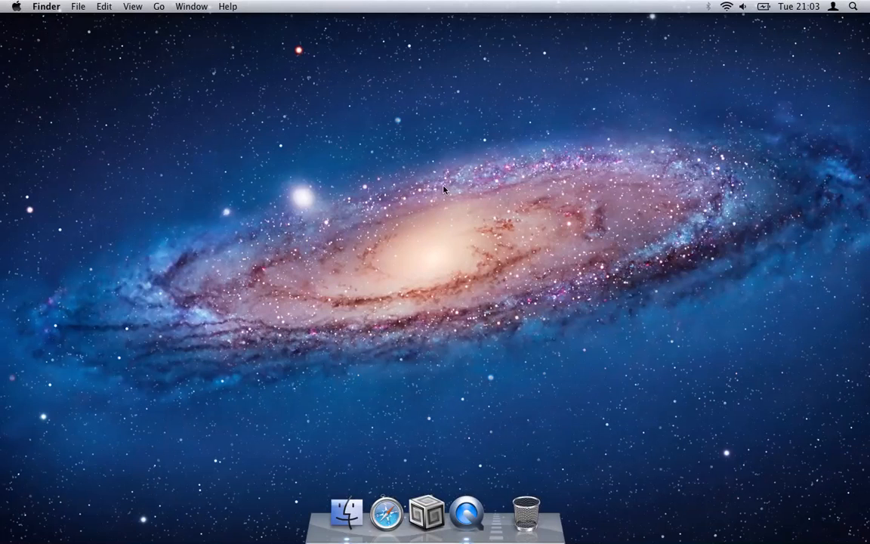
pyautogui.moveTo(407, 320)
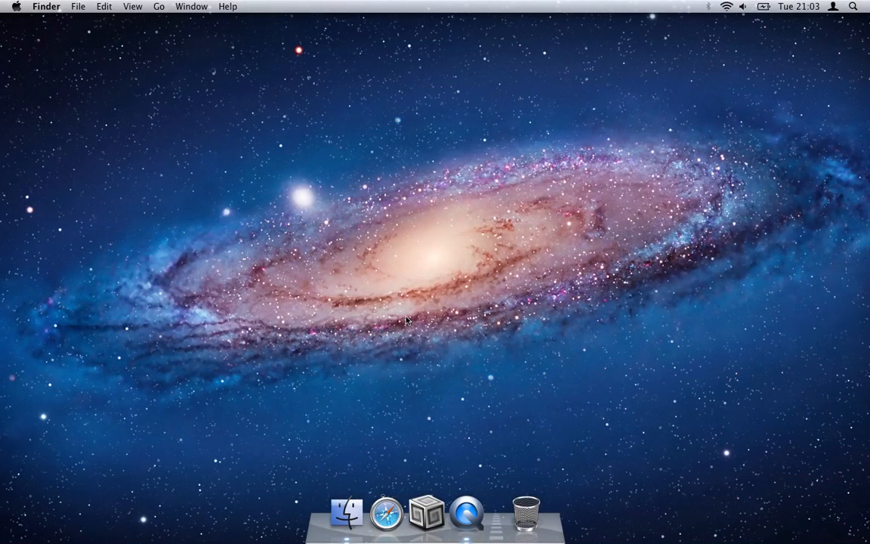
pyautogui.moveTo(426, 512)
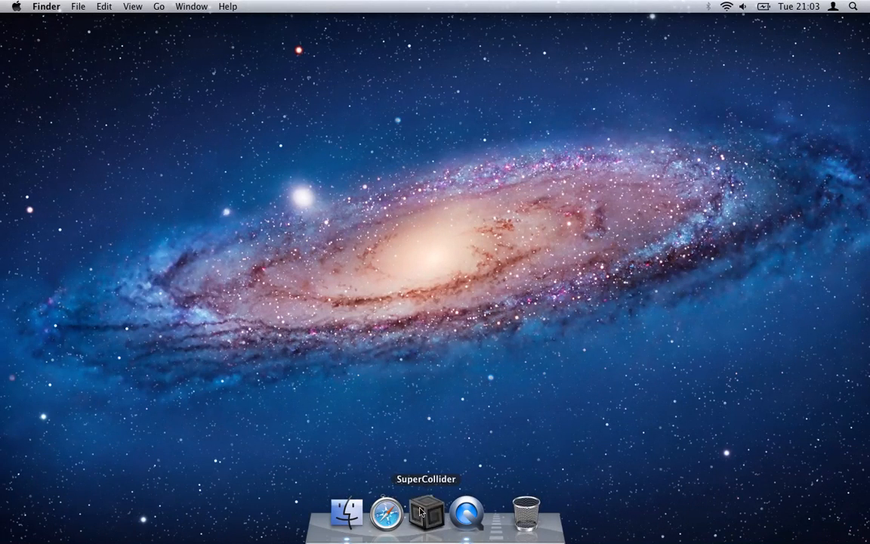
pyautogui.moveTo(531, 277)
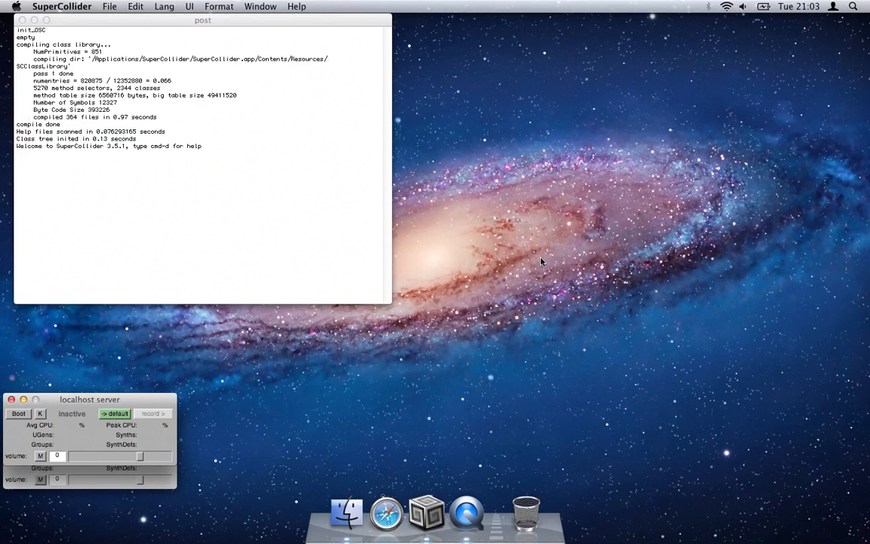
# Step: Create a new blank Untitled code document with Cmd+N
pyautogui.press('cmd+n')
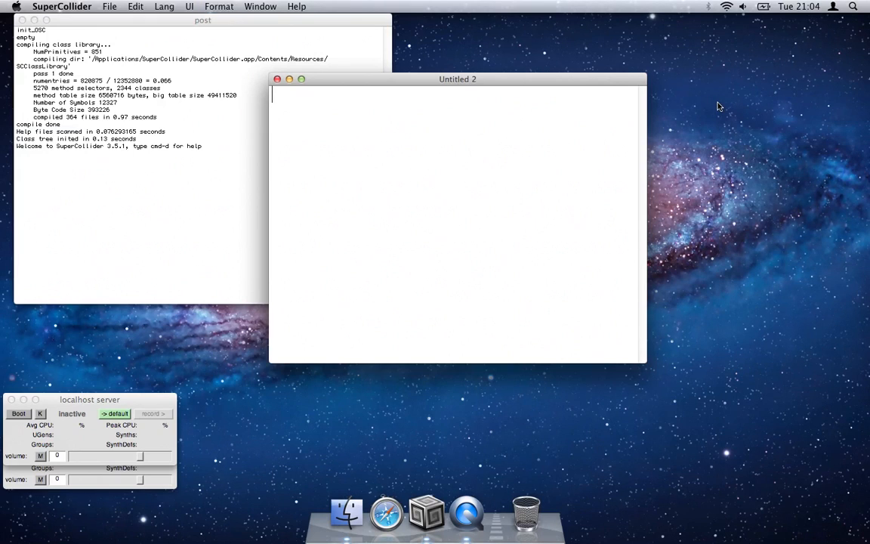
# Step: Enter {SinOsc.ar(440,0,0.5);}.play and evaluate it, getting a server-not-running warning
pyautogui.write('SinOsc.ar')
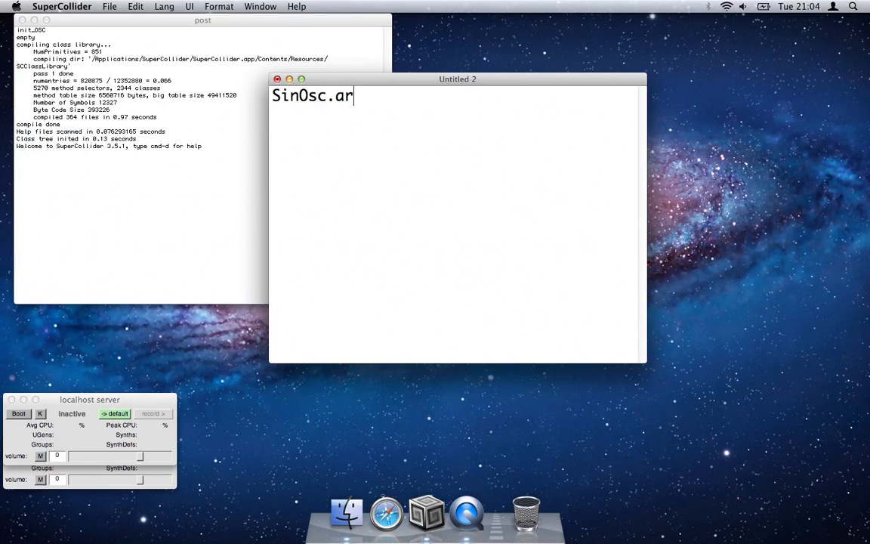
pyautogui.write('();')
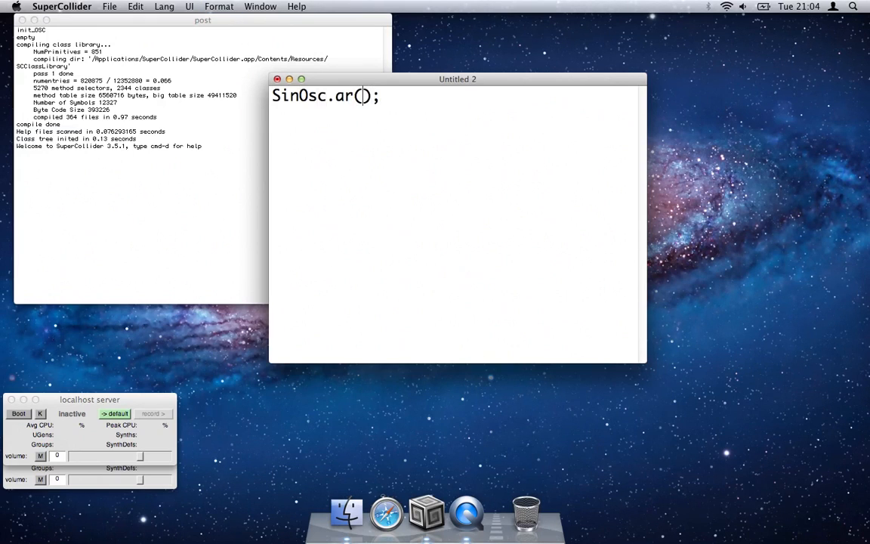
pyautogui.write('440')
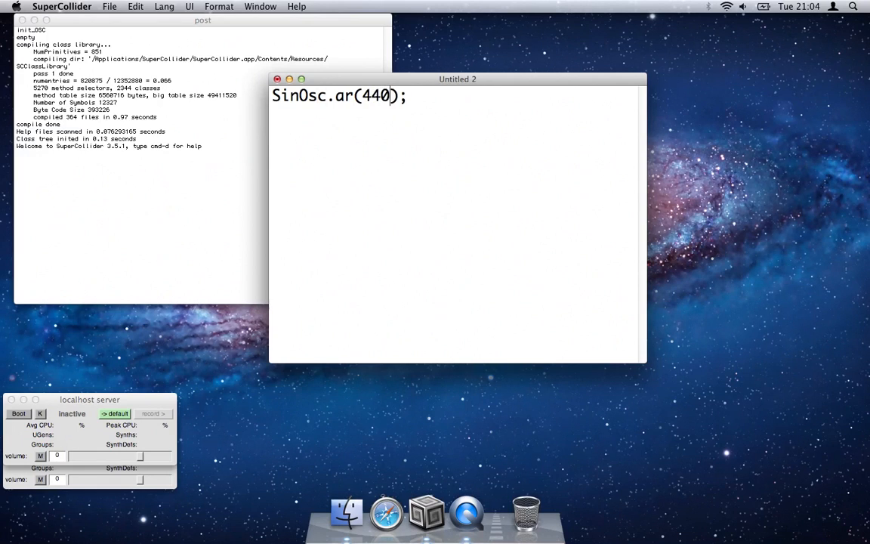
pyautogui.write(',0,0.5')
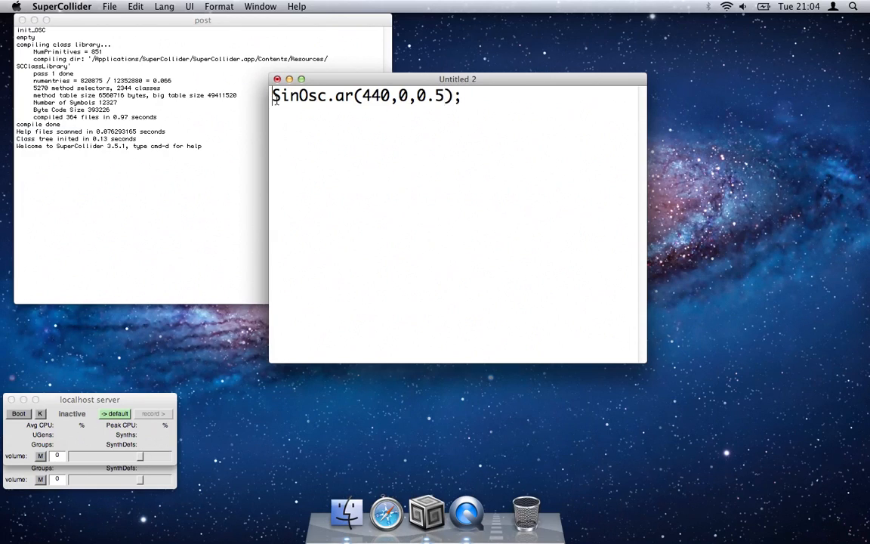
pyautogui.write('{')
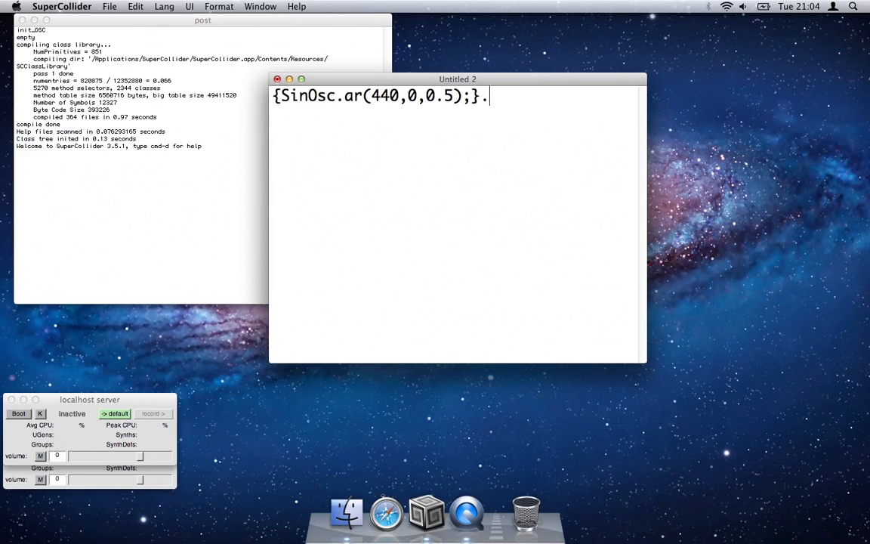
pyautogui.write('play')
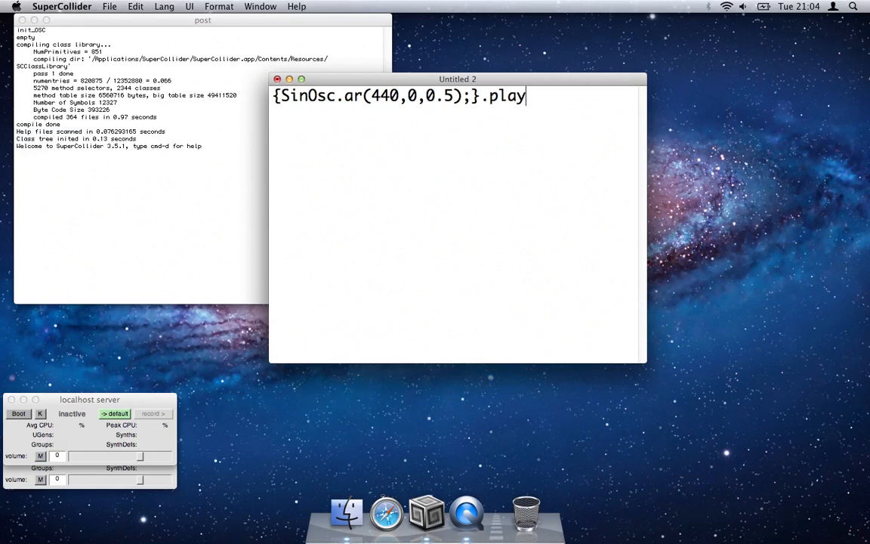
pyautogui.press('cmd+enter')
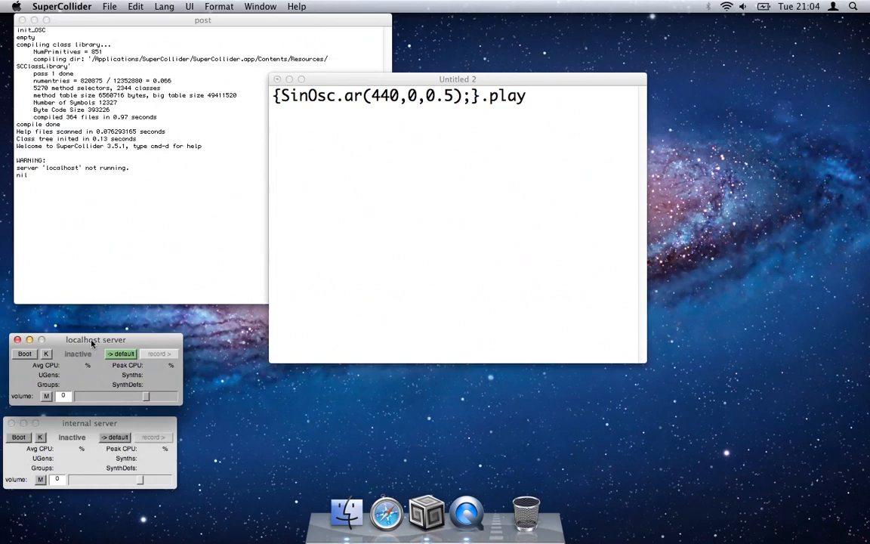
# Step: Boot the internal audio server so the 440 Hz sine synth plays
pyautogui.click(18, 437)
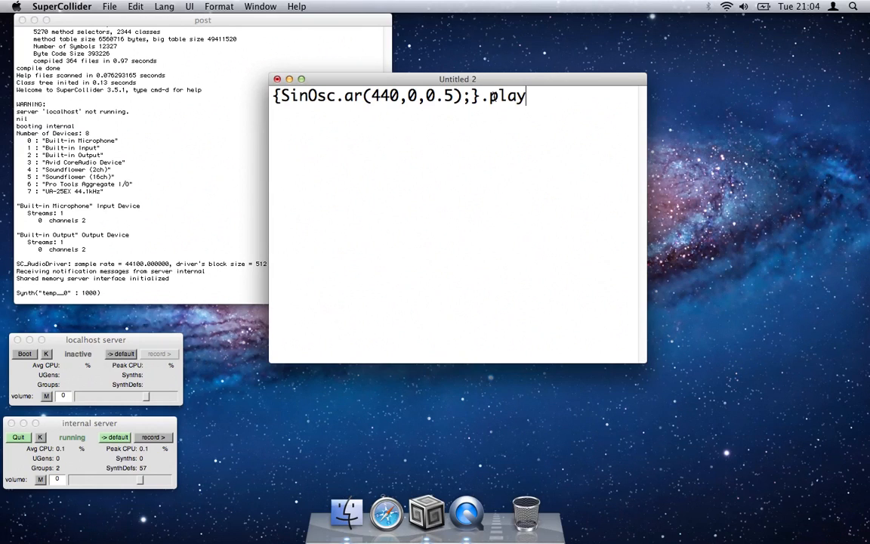
# Step: Quit SuperCollider, discarding the unsaved code document
pyautogui.click(277, 78)
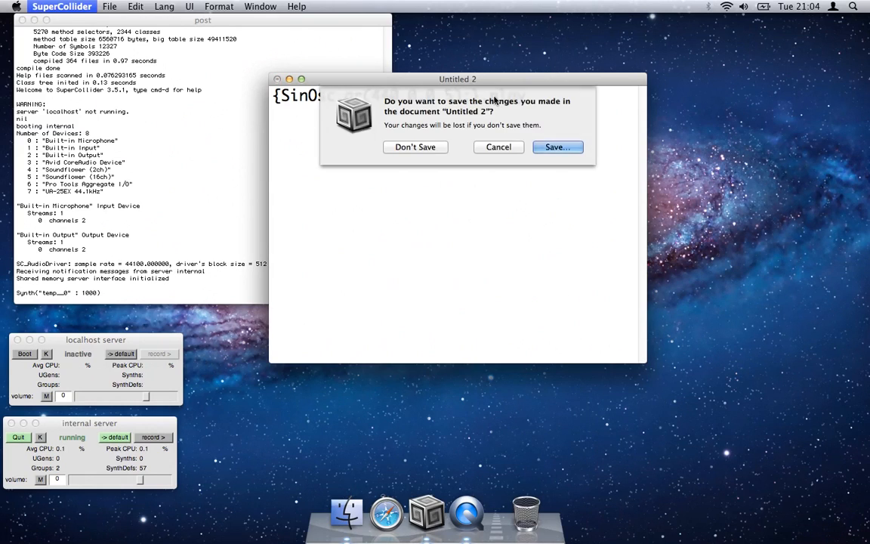
pyautogui.click(415, 147)
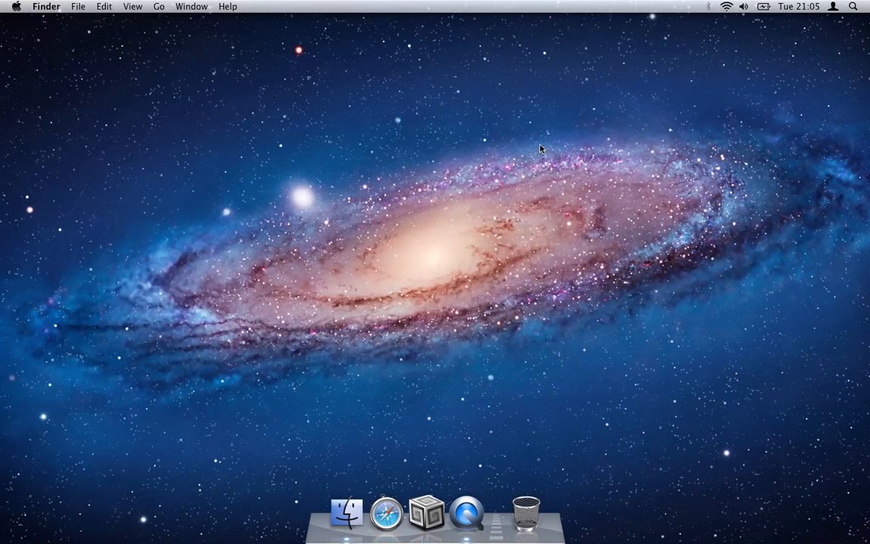
pyautogui.moveTo(589, 125)
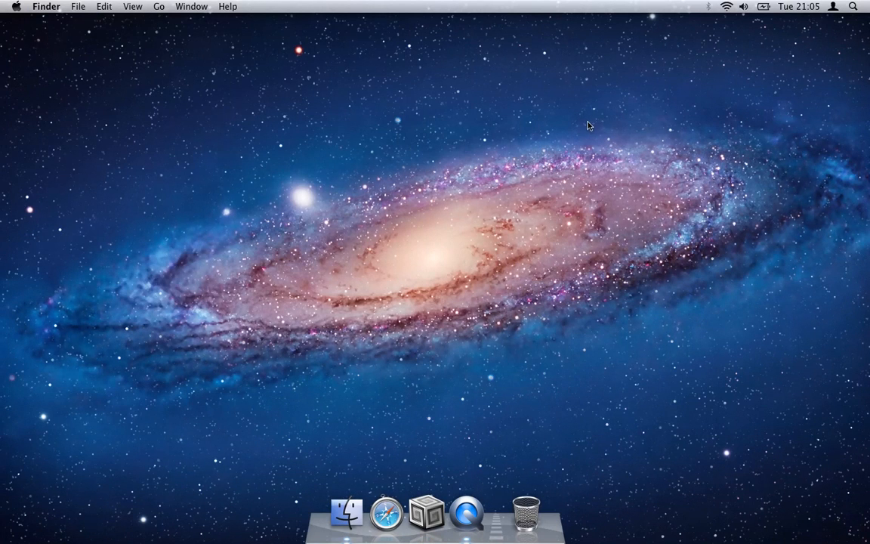